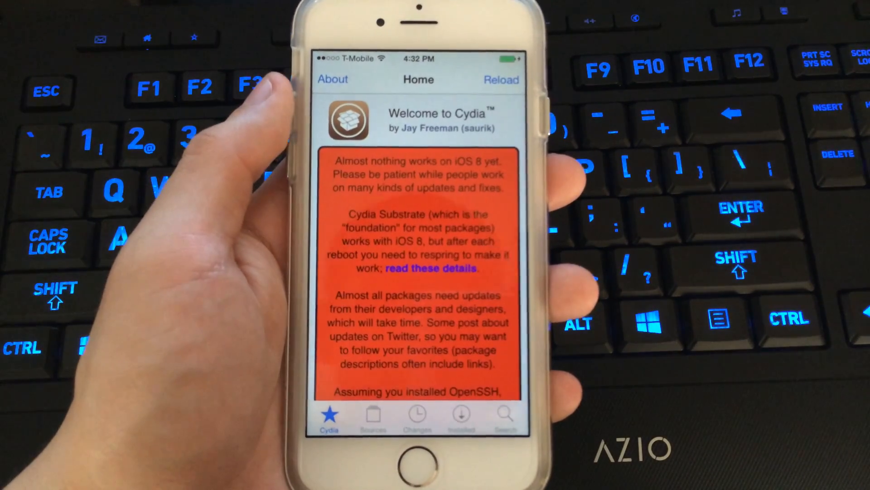
- Browse down through Cydia's welcome Home page, then return to the iPhone home screen showing the Cydia icon
scroll(down, 3)
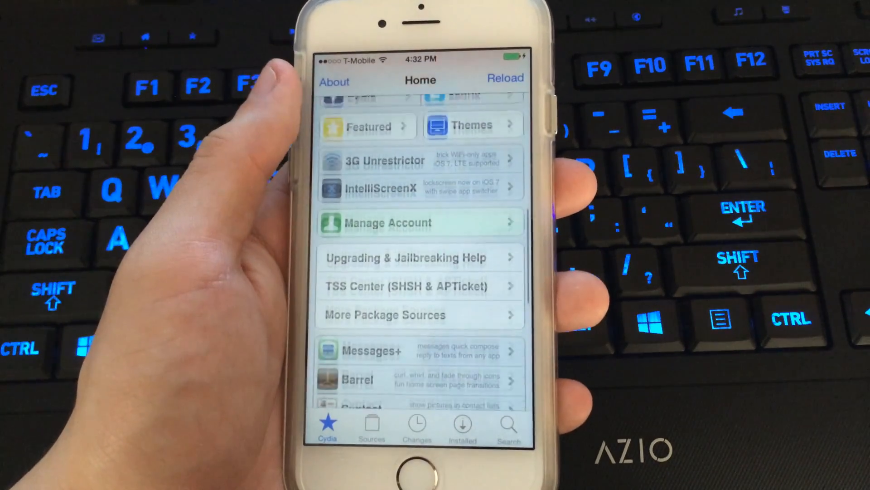
scroll(down, 3)
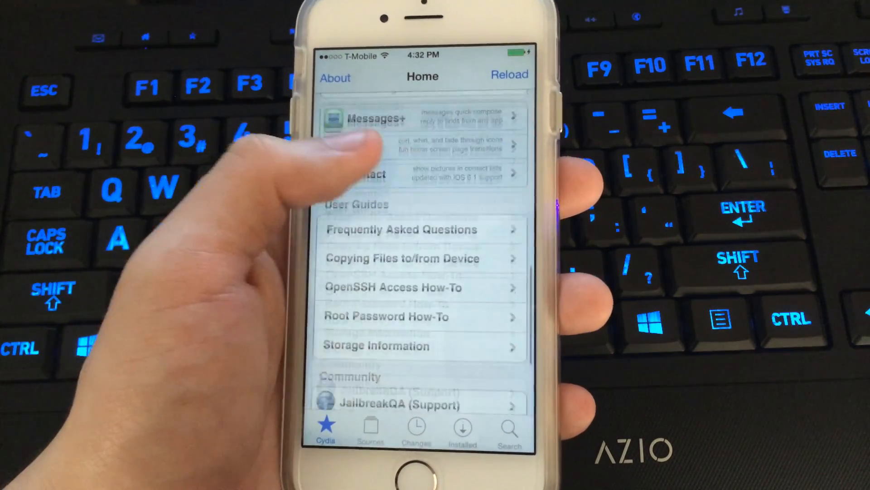
scroll(down, 3)
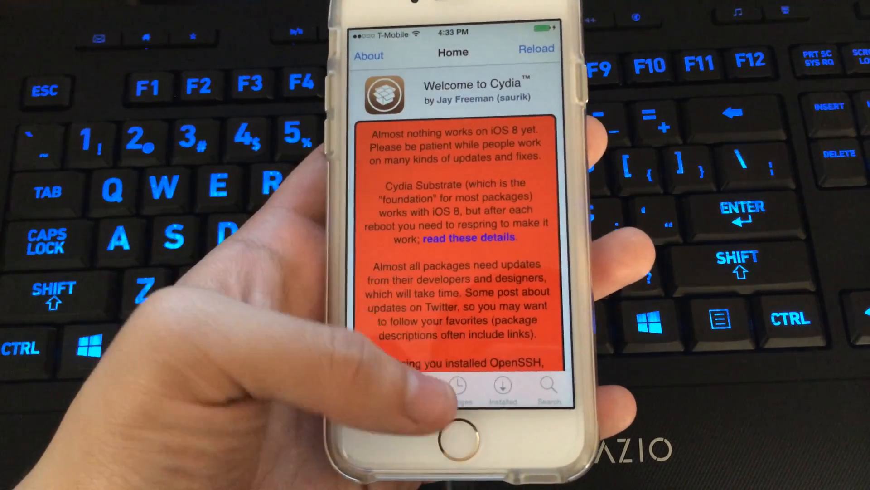
click(452, 436)
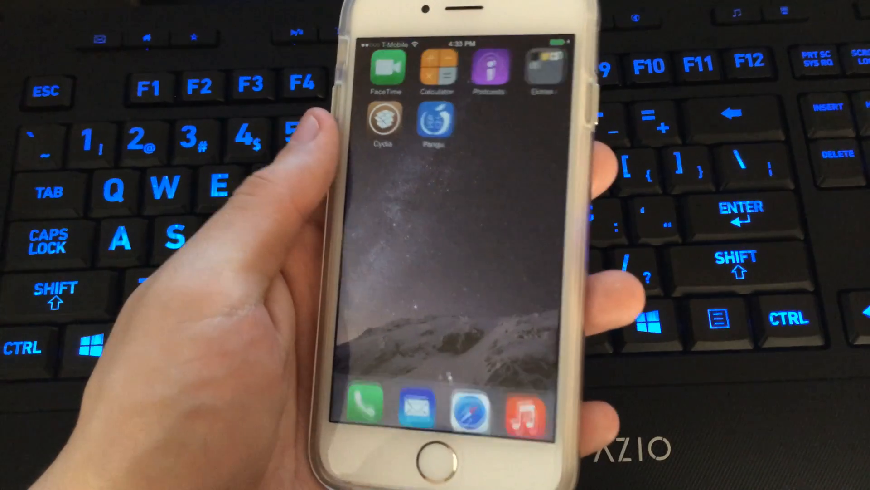